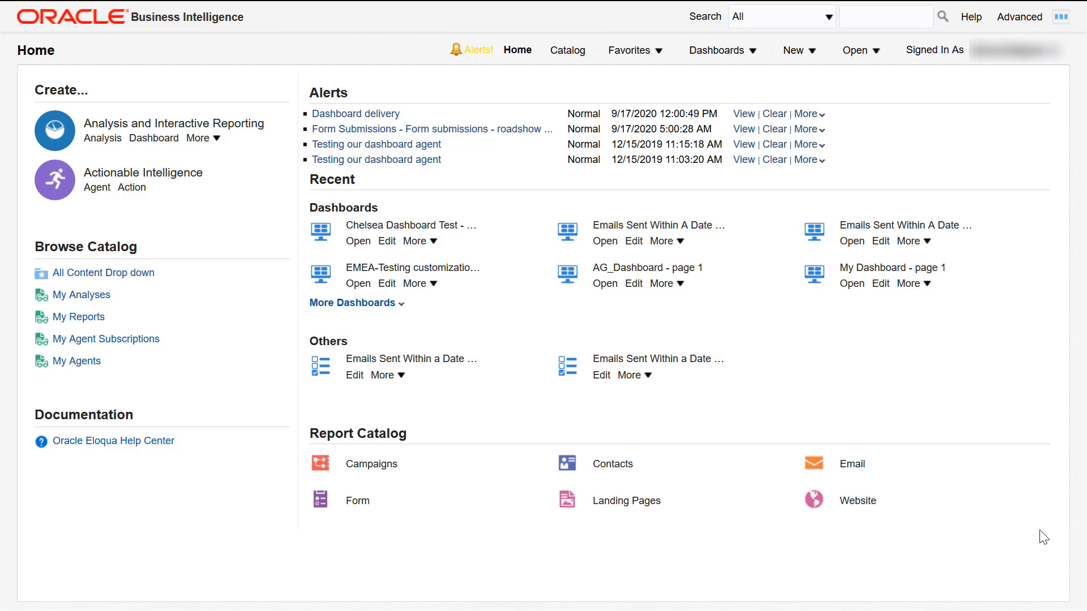
mouse_move(797, 50)
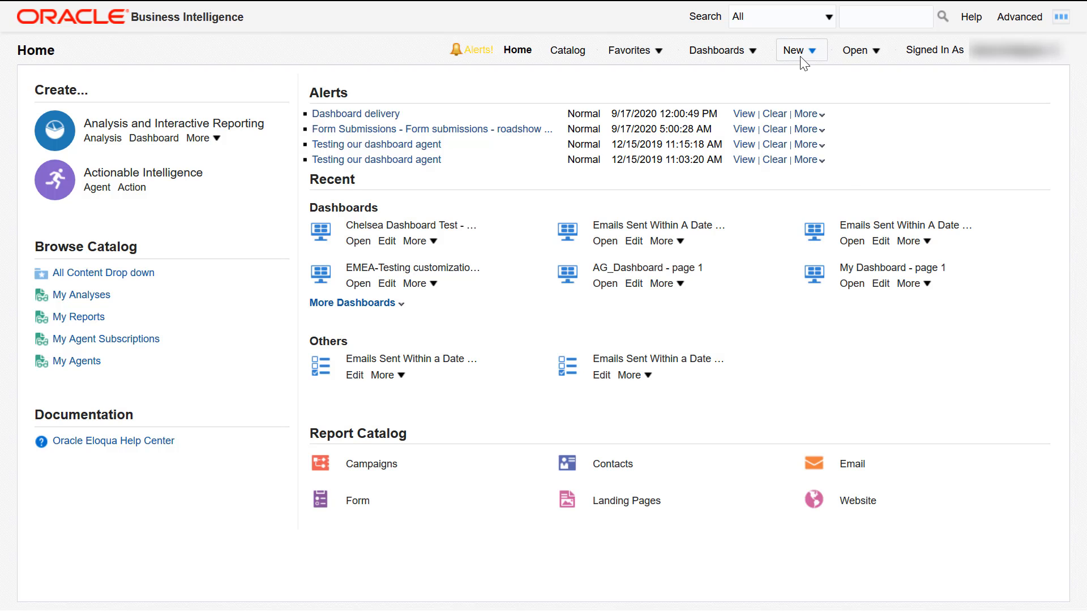
- Start a new dashboard from the New menu and begin naming it 'Emails'
click(797, 50)
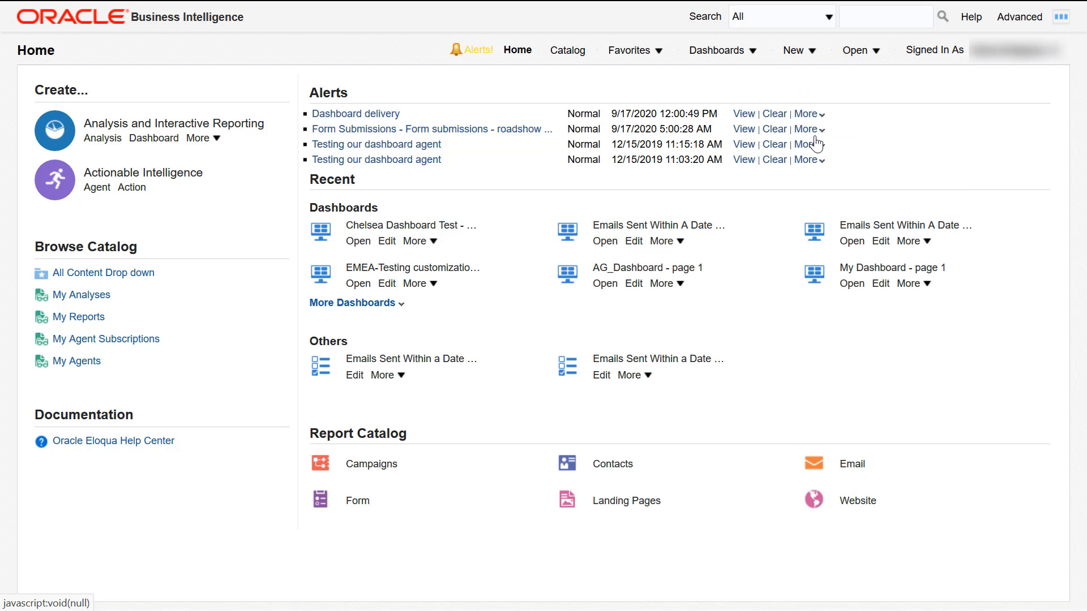
text(Emails Sent Within a Date)
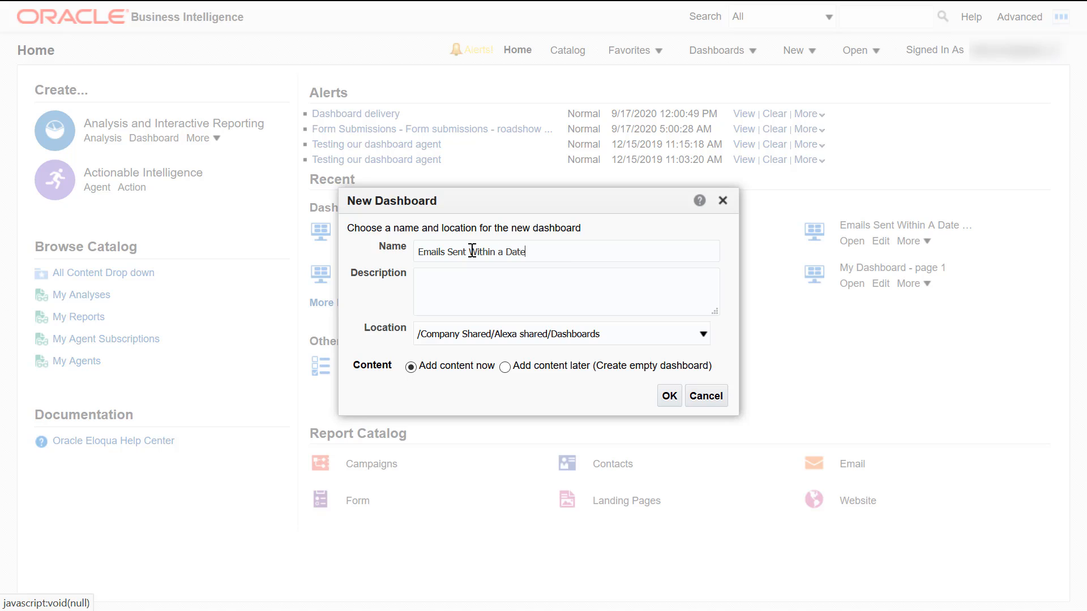
- Name the dashboard 'Emails Sent Within A Date Range - Dashboard' in a Company Shared folder
text(Range - Dashboard)
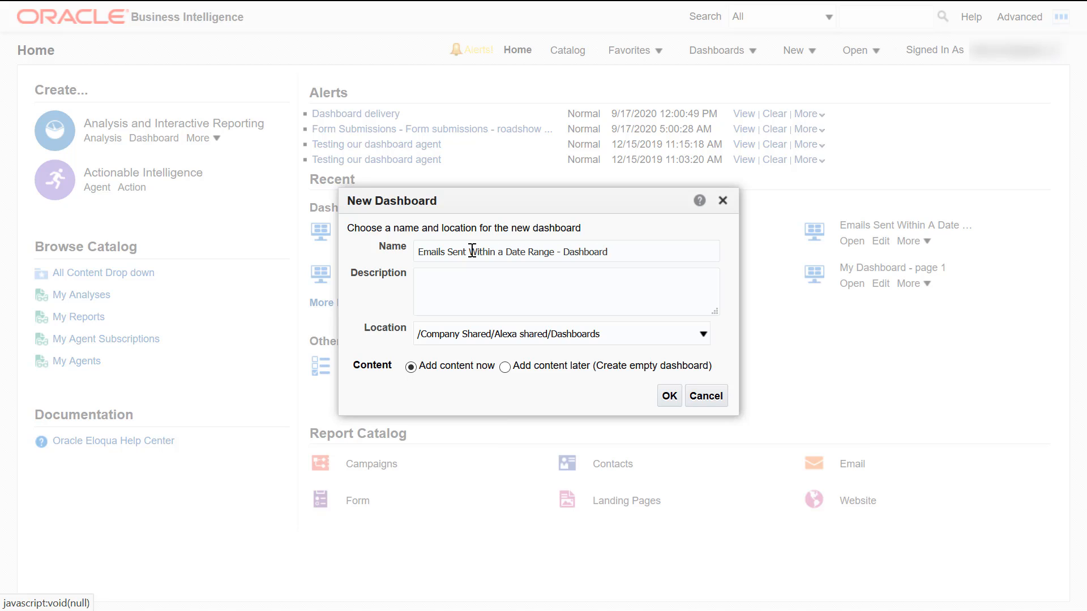
click(704, 334)
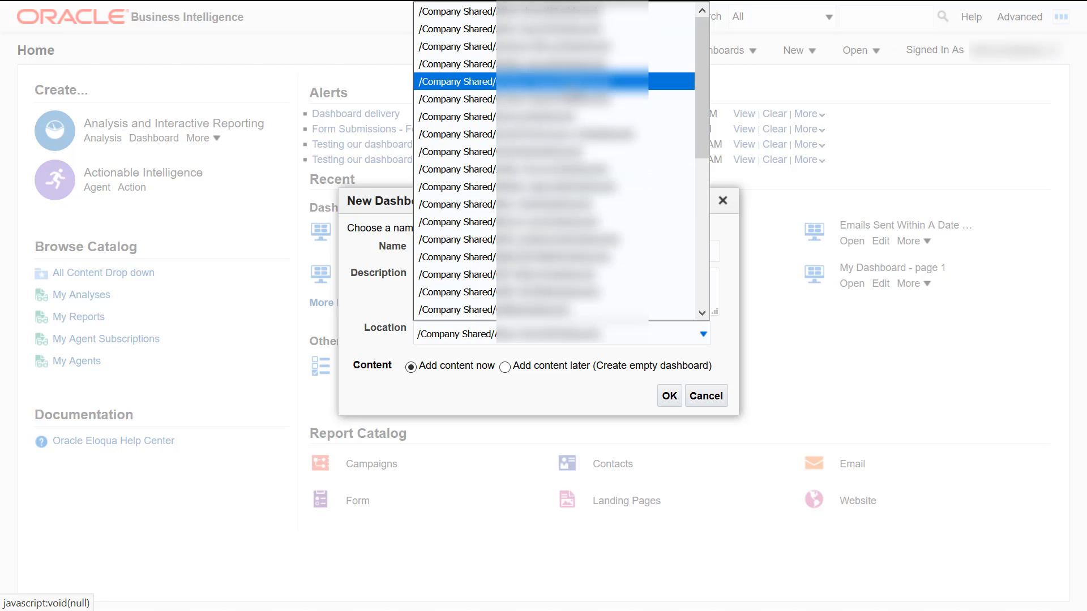
click(455, 81)
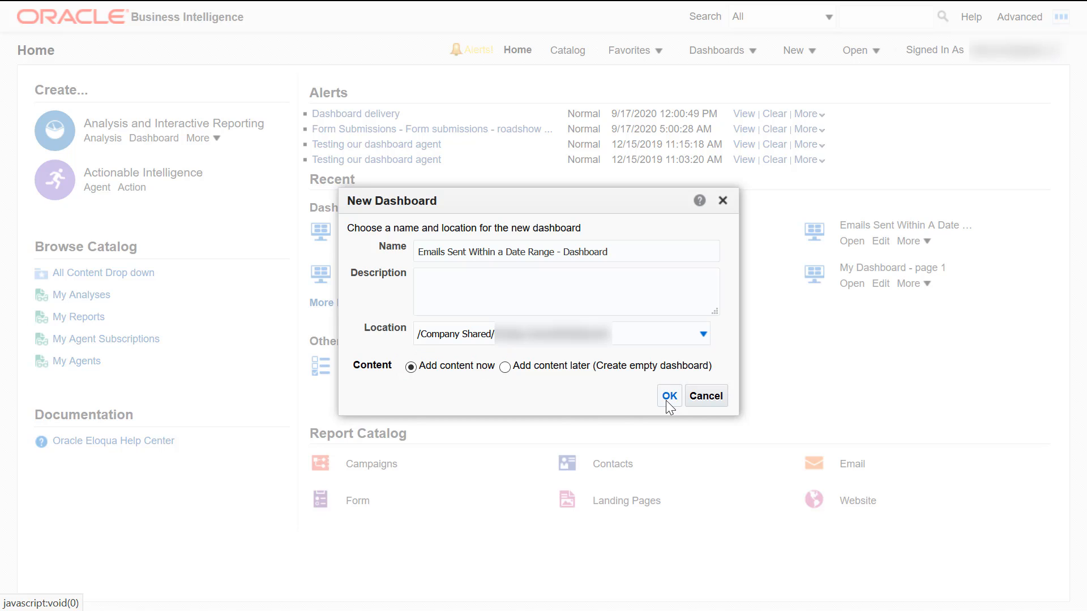
click(668, 396)
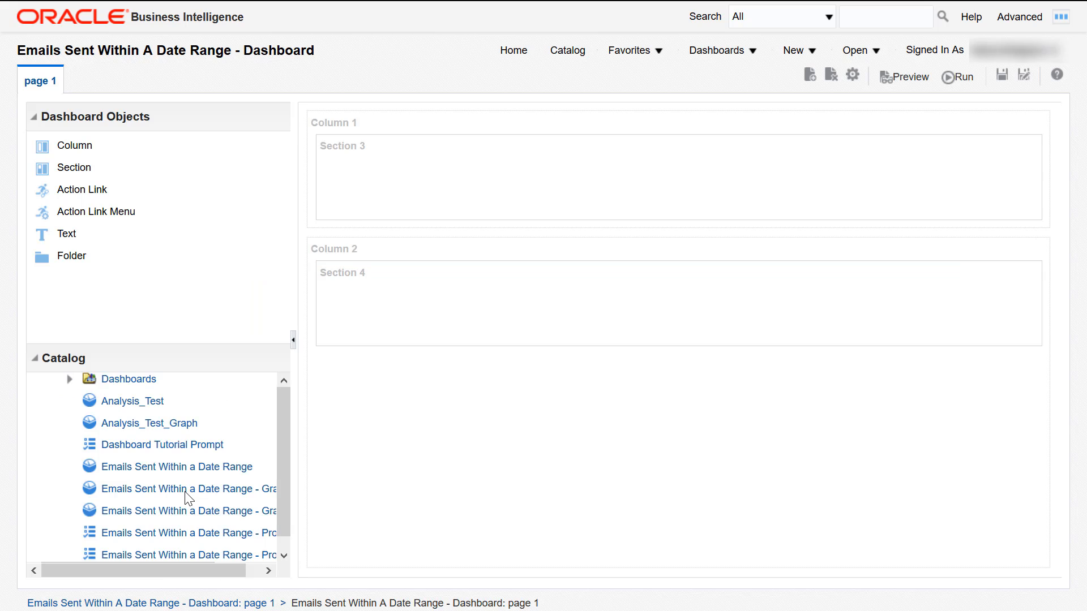
- Place the graph analysis above the Date Range table analysis, then save
drag(175, 489, 574, 182)
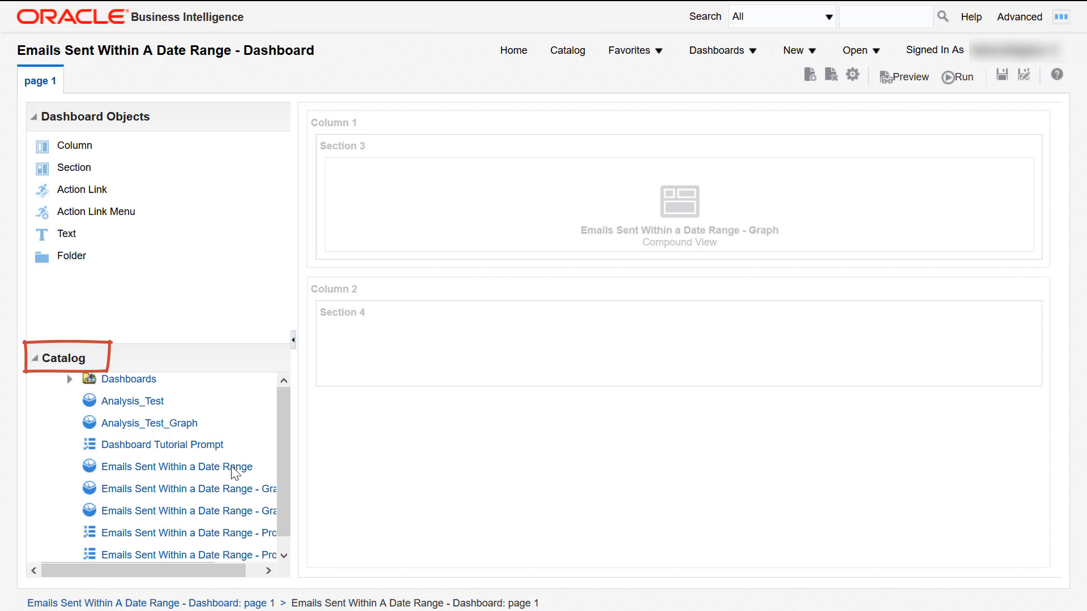
drag(175, 467, 602, 327)
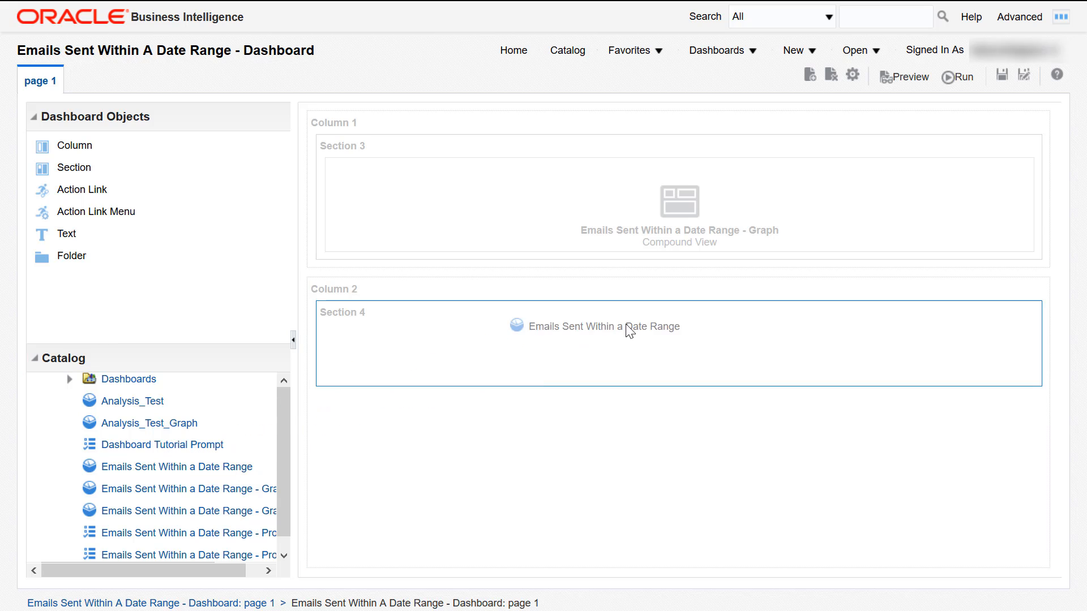
drag(594, 326, 698, 251)
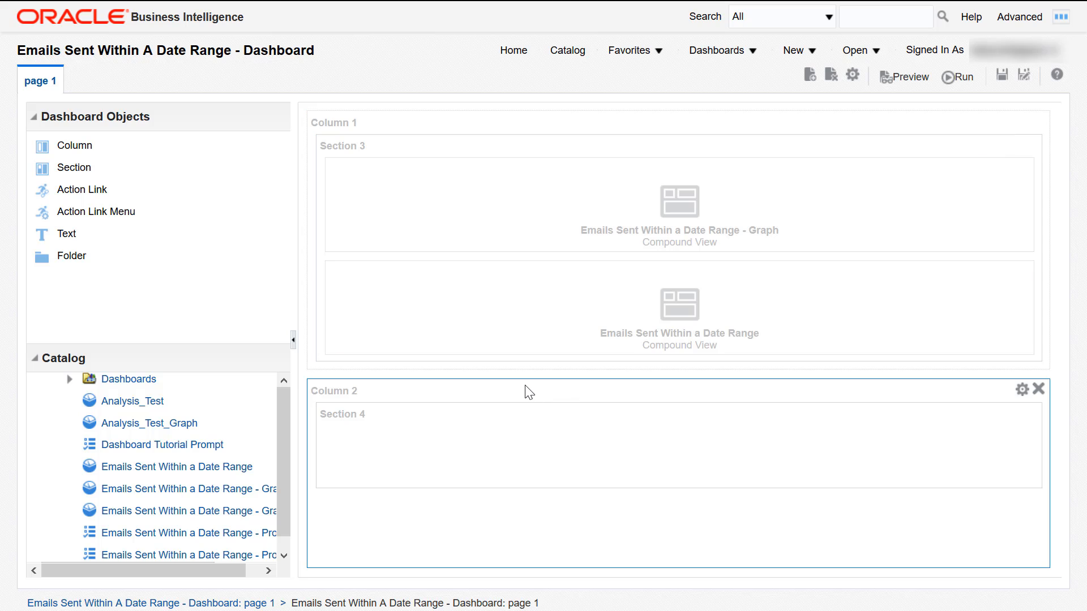
click(1001, 75)
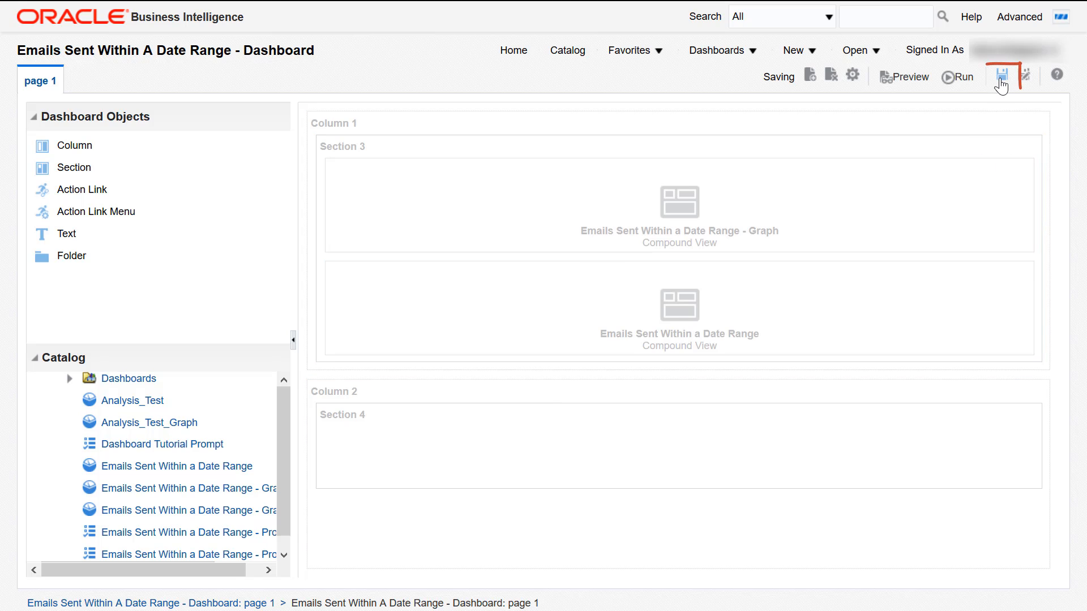
- Save the dashboard again and run it to view the graph and table
click(1004, 75)
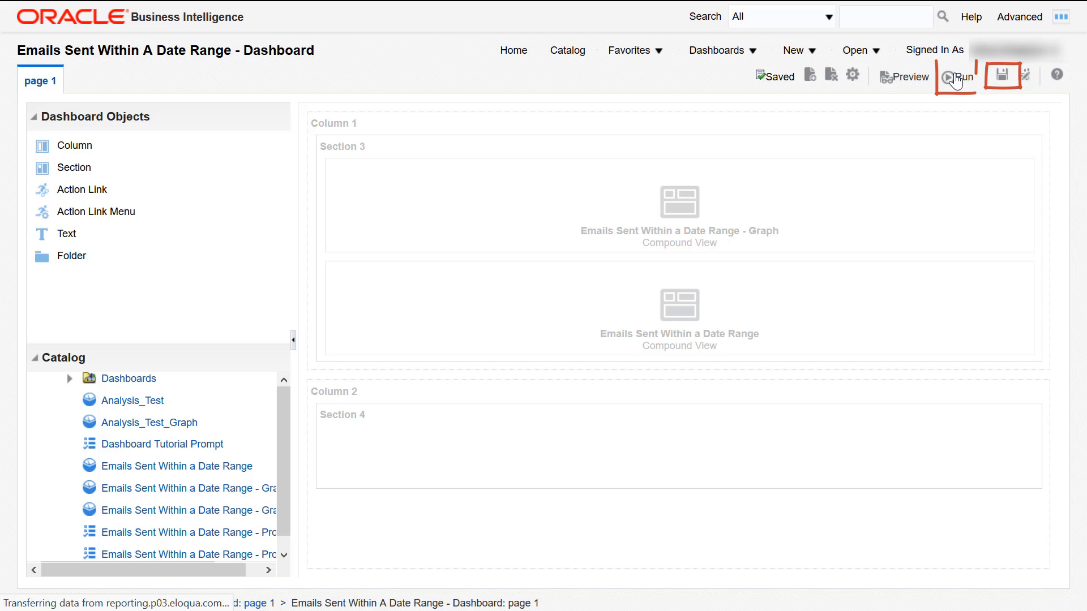
click(956, 76)
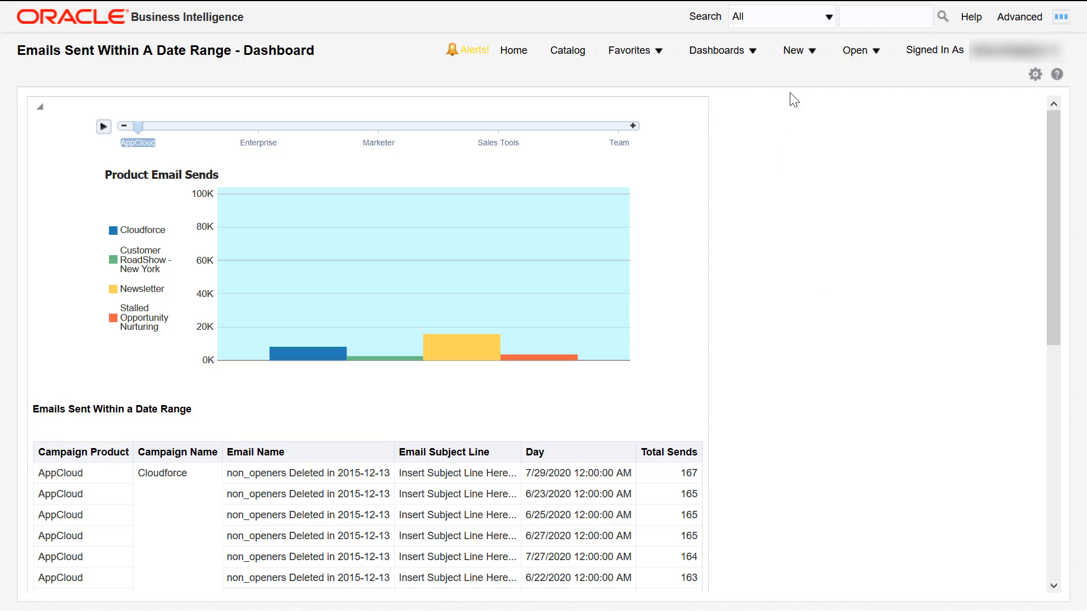
click(796, 49)
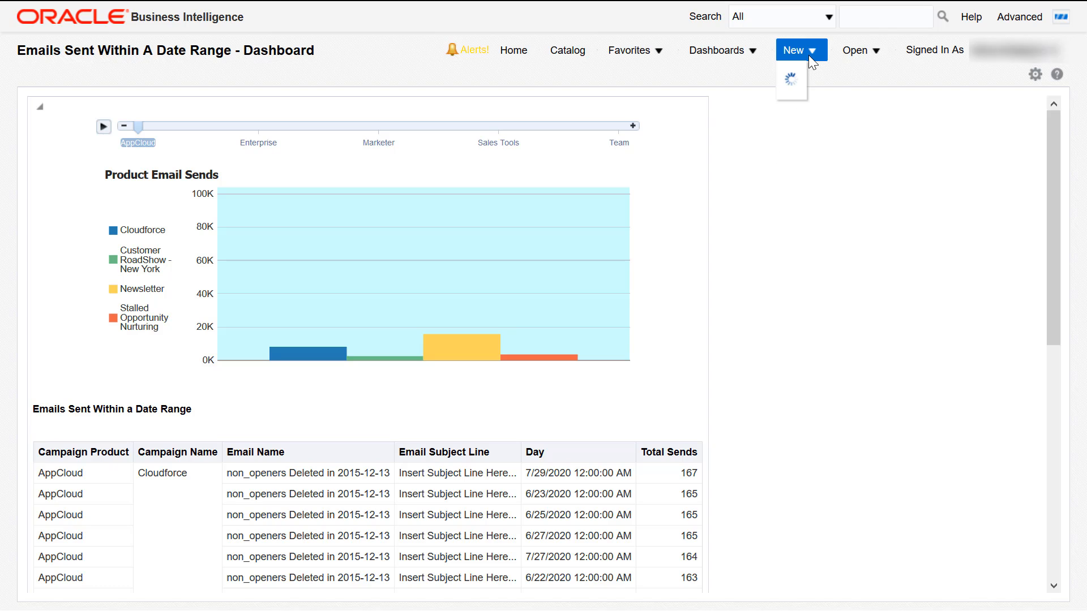
- Return from the New menu to the dashboard editor
click(800, 50)
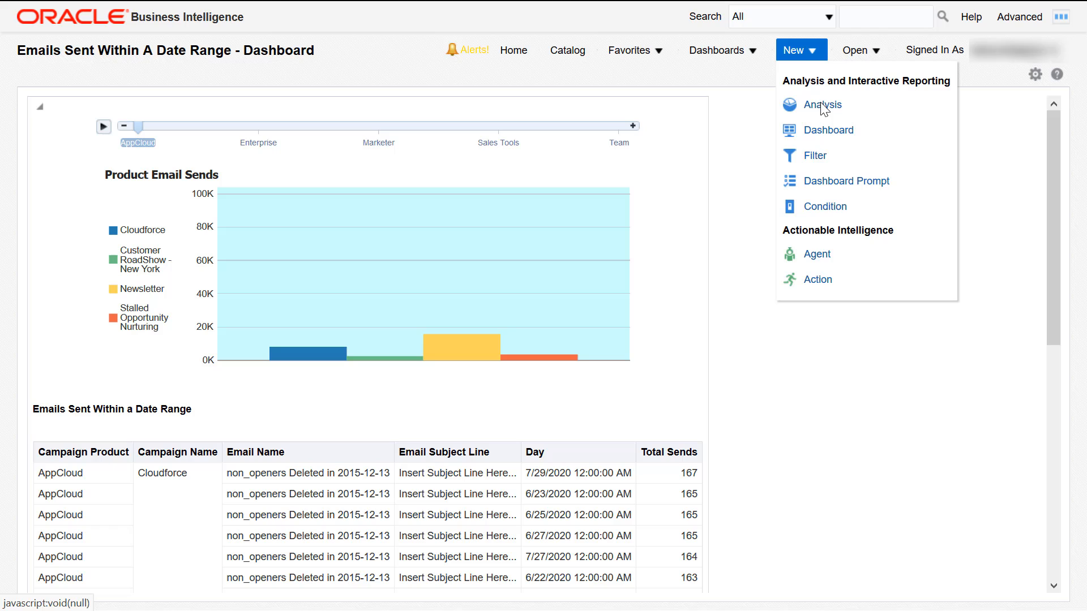
mouse_move(846, 181)
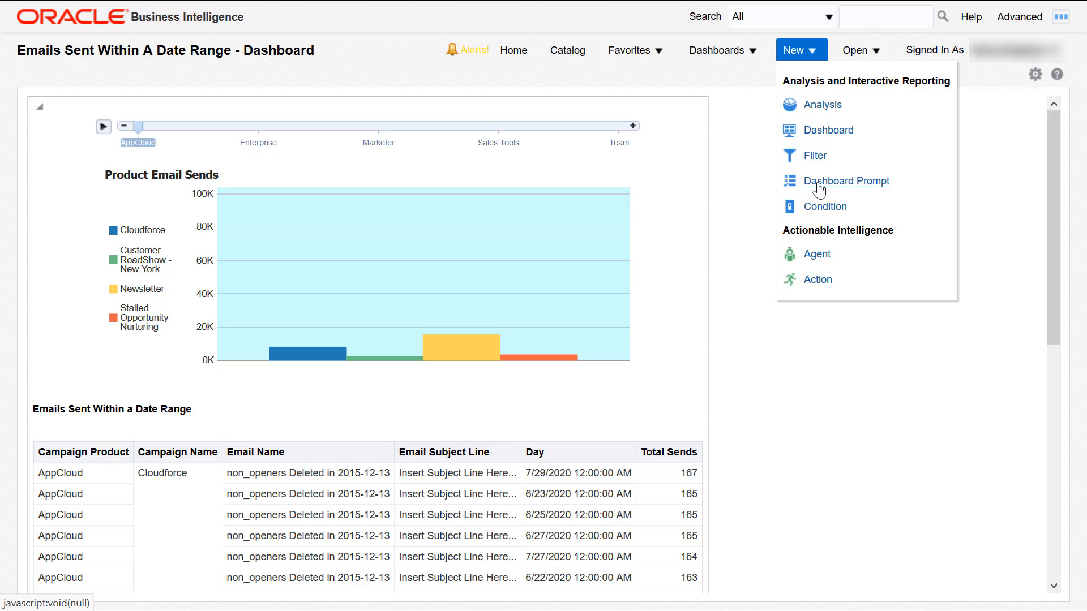
click(819, 189)
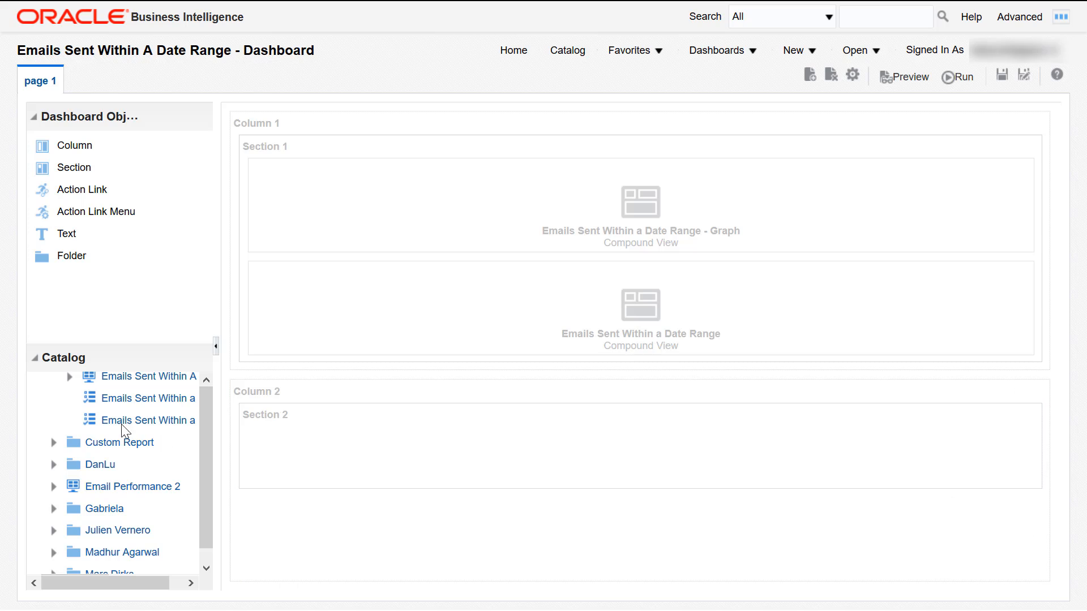
mouse_move(148, 420)
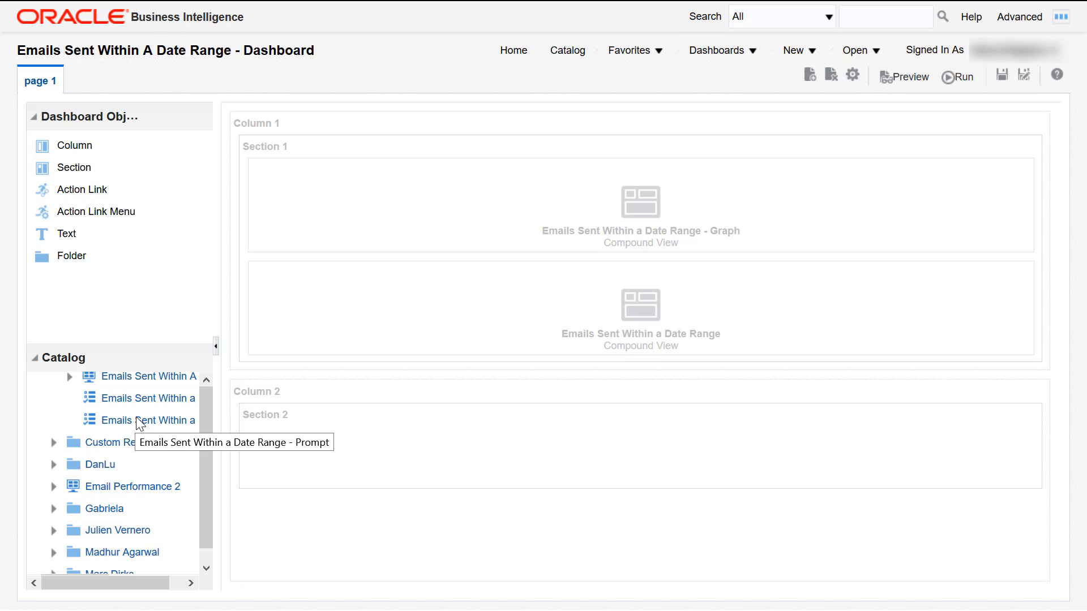
- Drag the Date Range prompt into Section 1 above the graph and table
drag(145, 420, 458, 180)
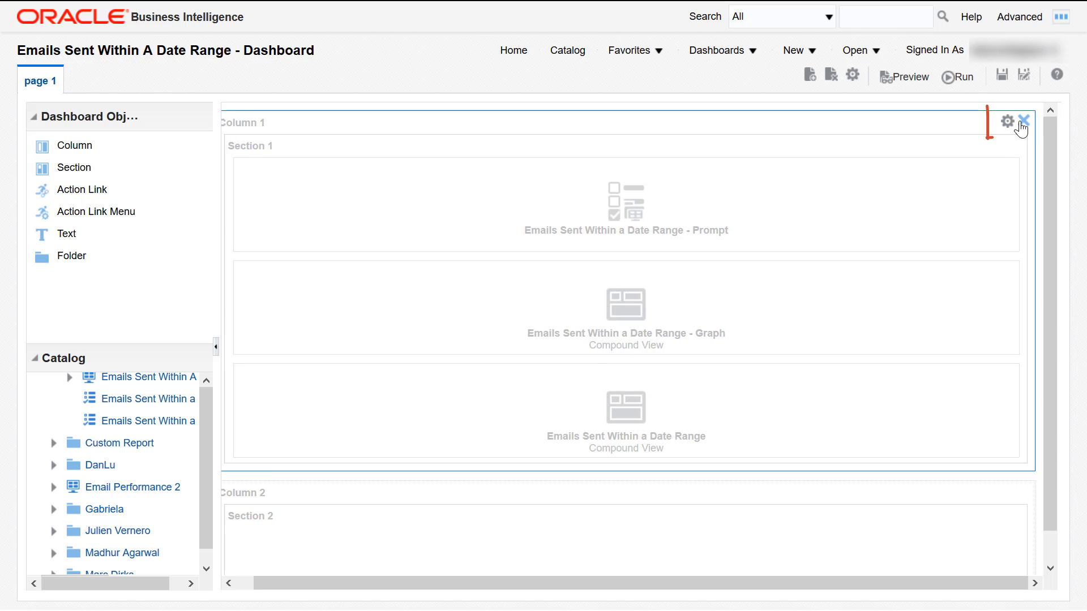
- Pick a background colour swatch in Column 1's properties
click(1008, 122)
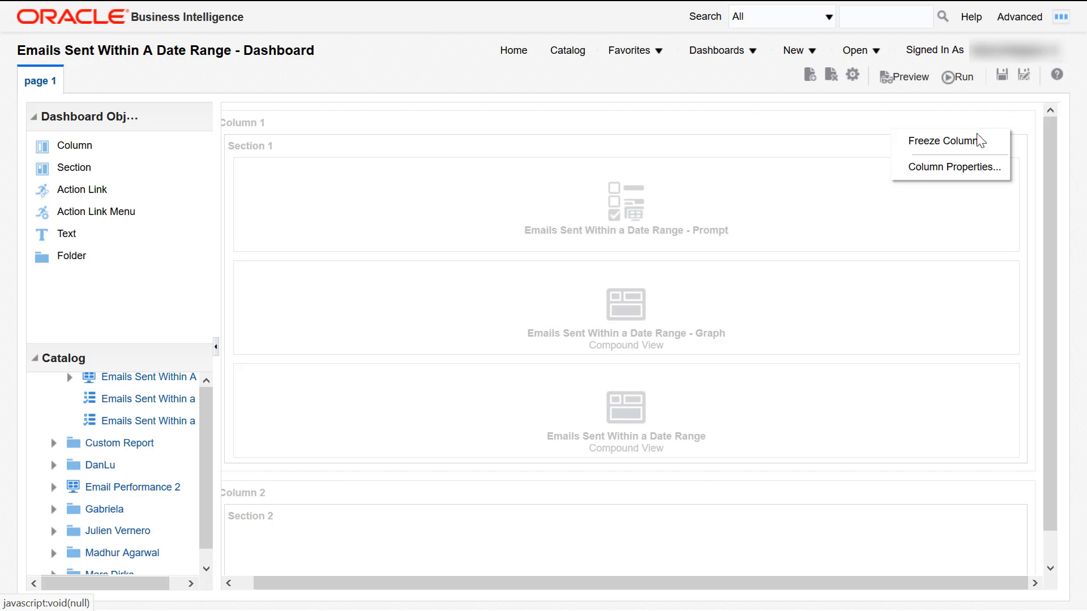
click(956, 167)
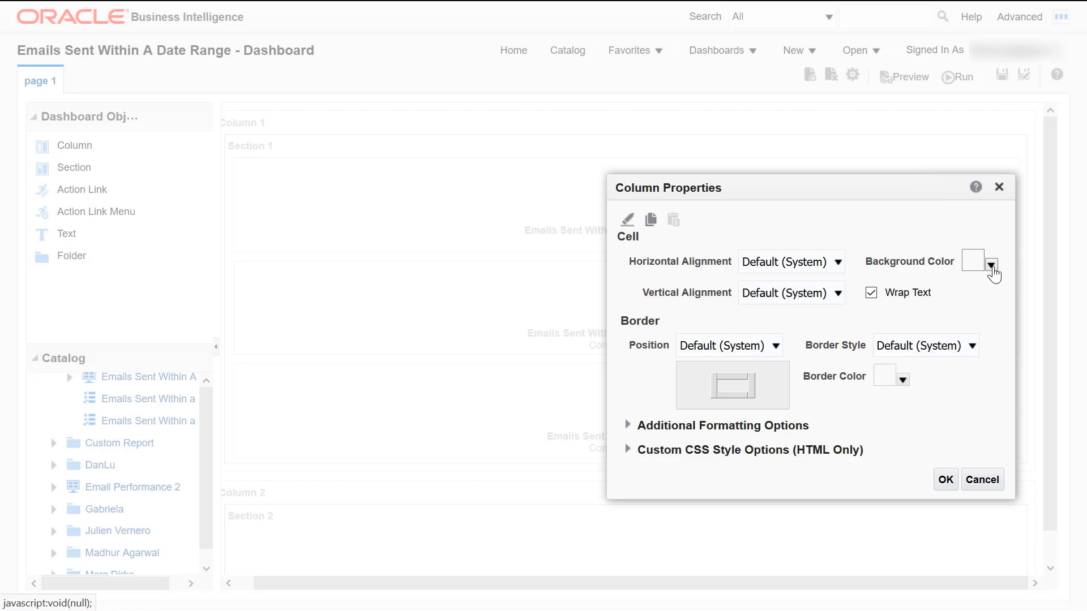
click(994, 265)
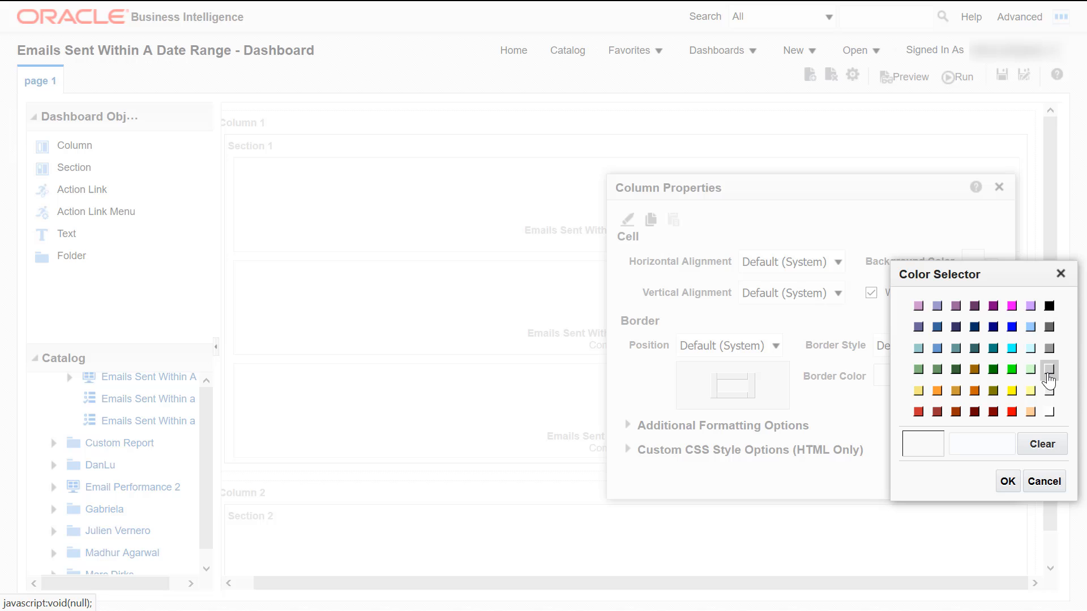
click(1043, 481)
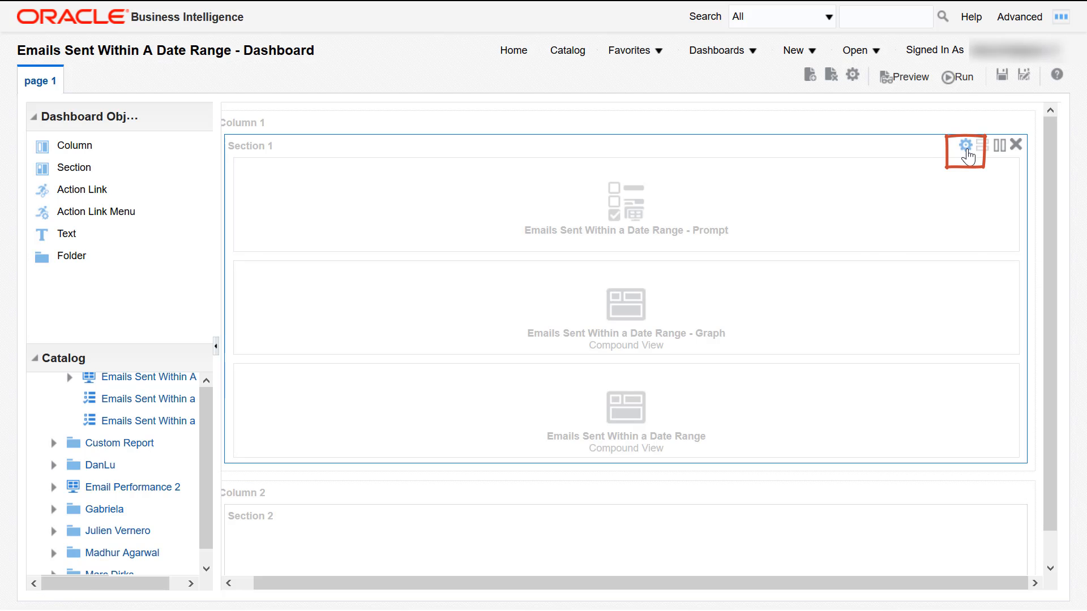
- Rename Section 1 to 'Choose Your Filtering'
click(964, 144)
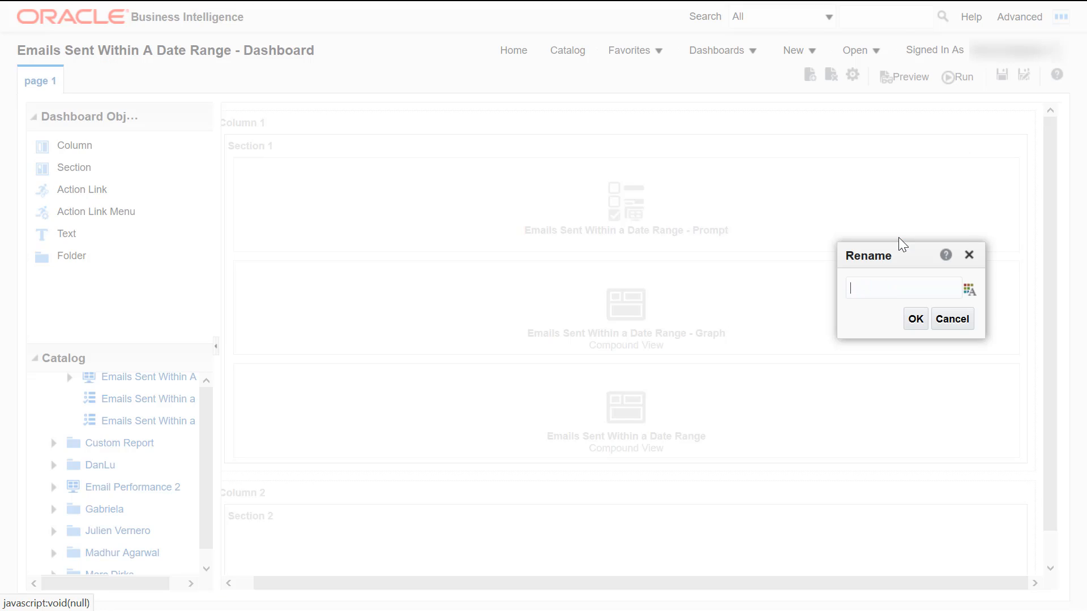
text(Choose Your)
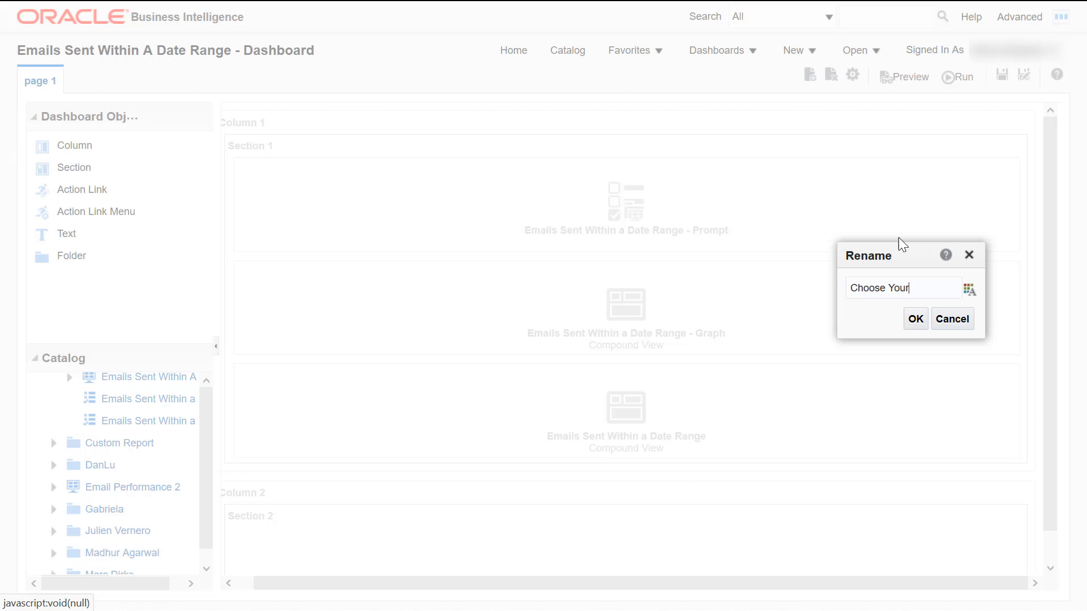
text(Filtering)
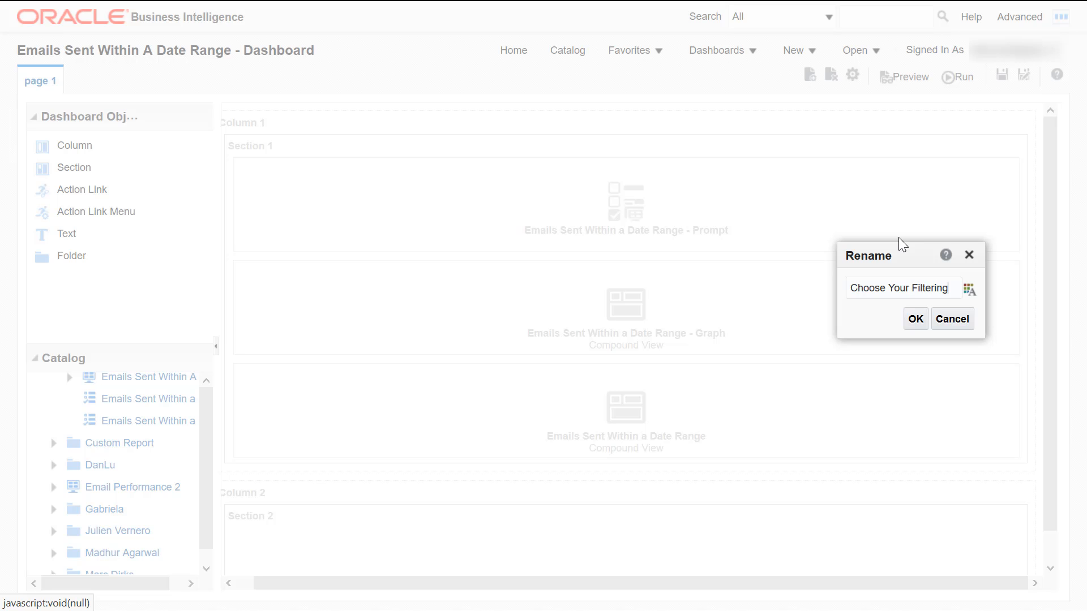
click(914, 319)
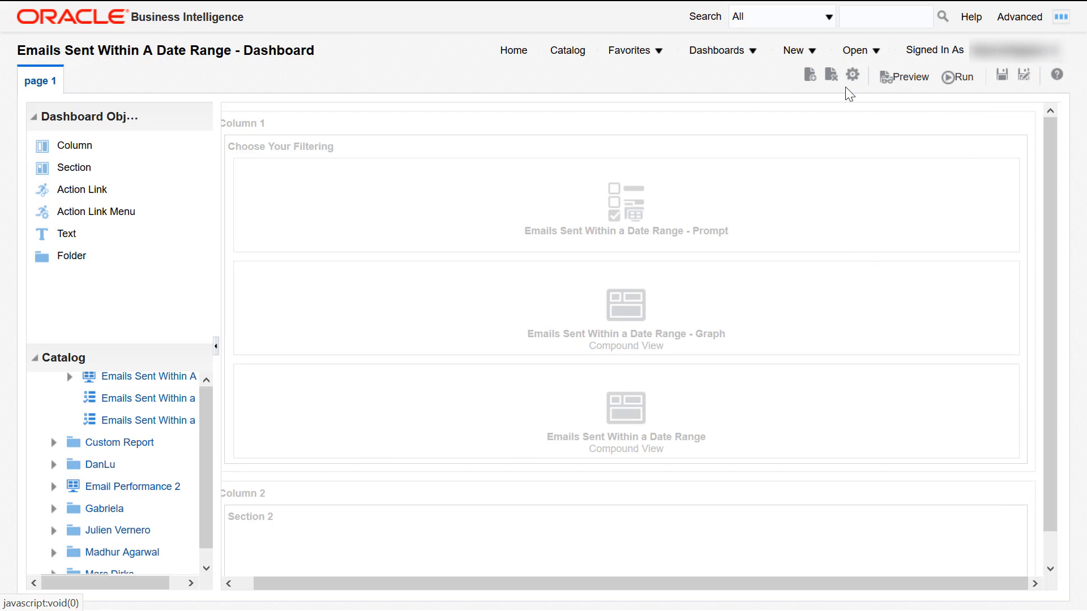
- Review Dashboard Properties and close them, keeping the existing settings
click(852, 74)
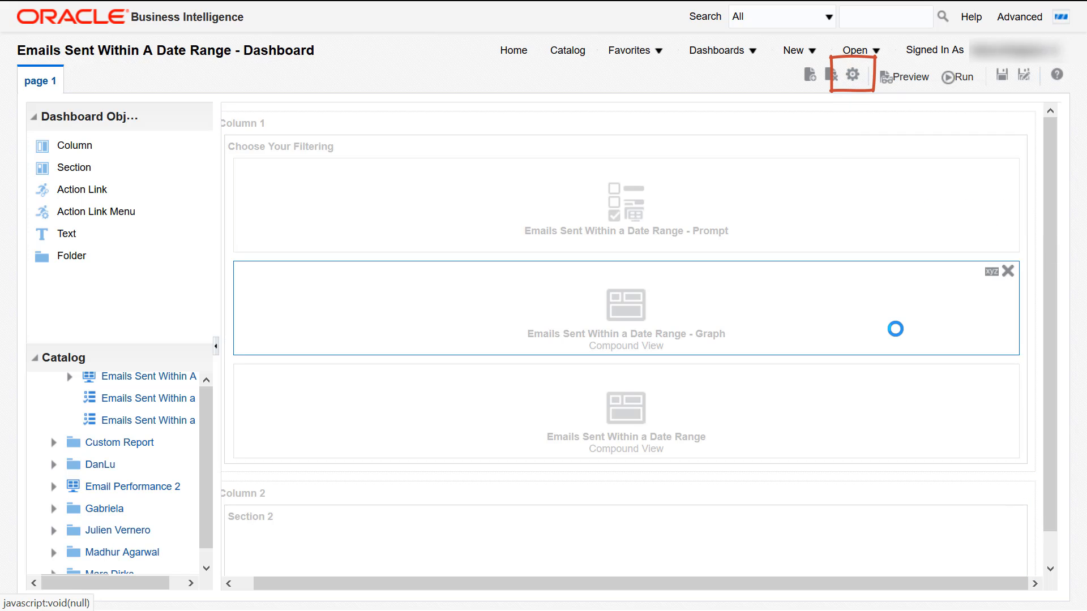
click(852, 74)
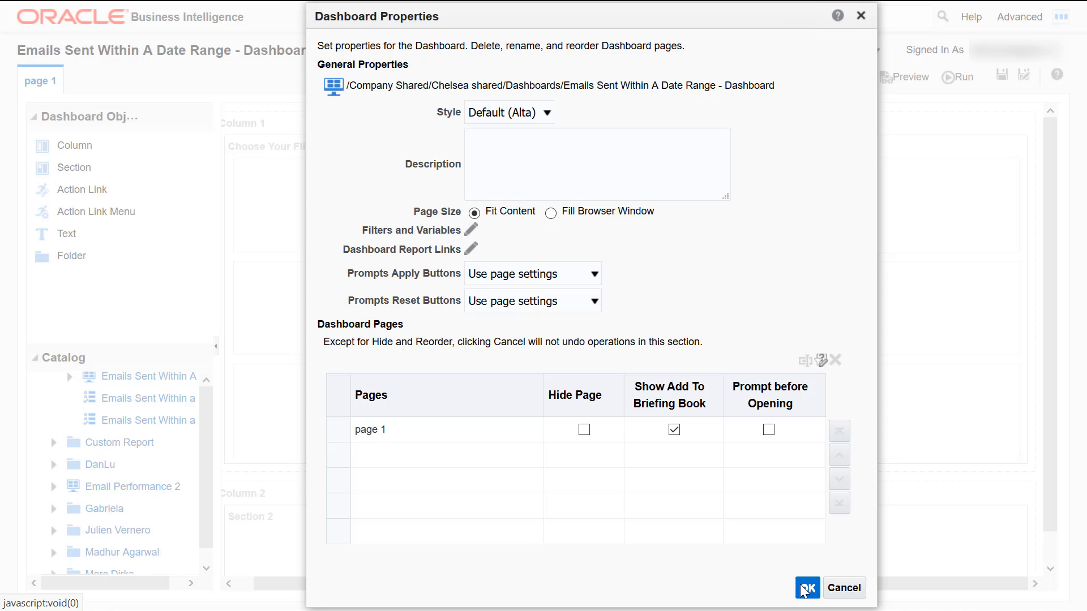
click(807, 587)
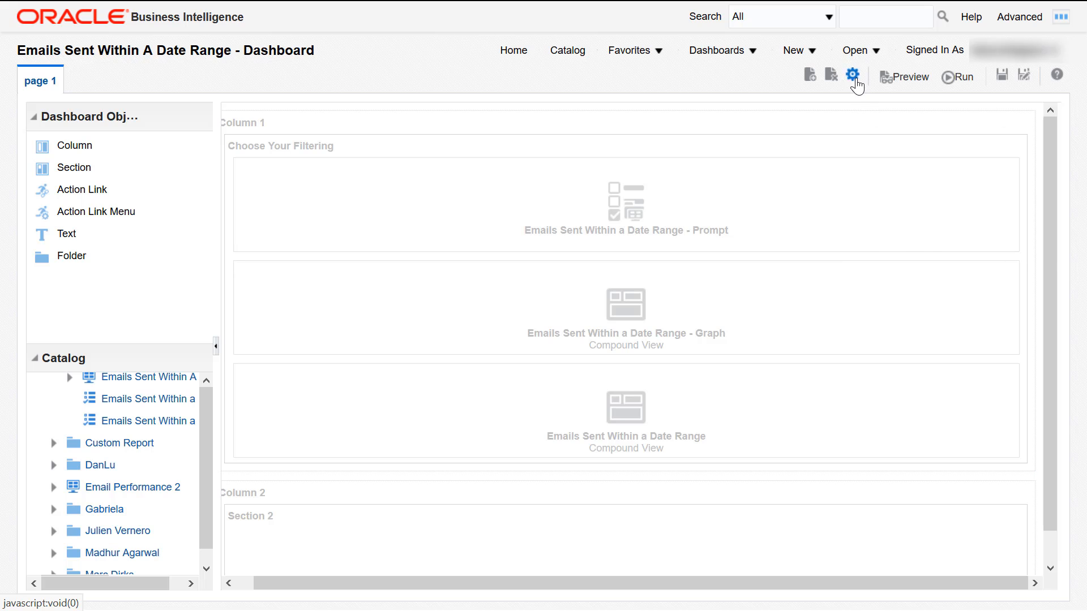
click(852, 76)
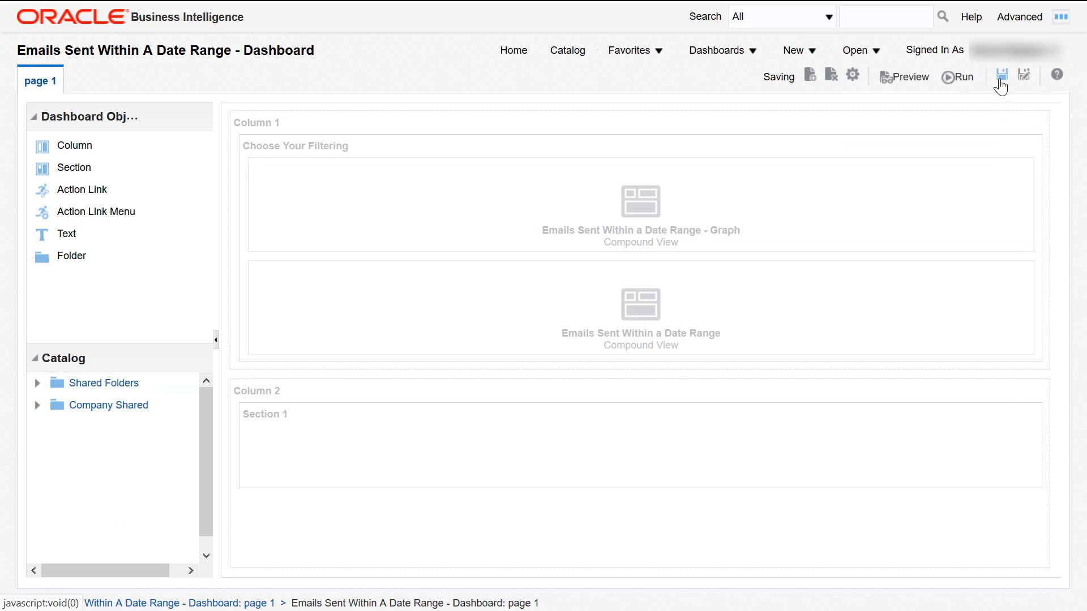
- Save the dashboard and run it to view the prompt, chart and table
click(1001, 77)
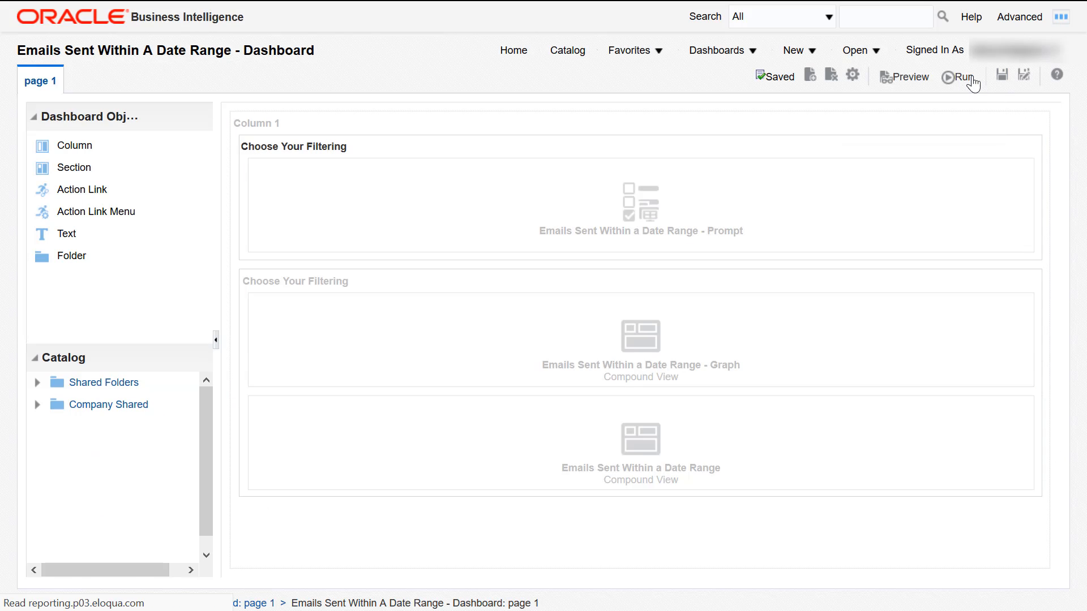
click(958, 76)
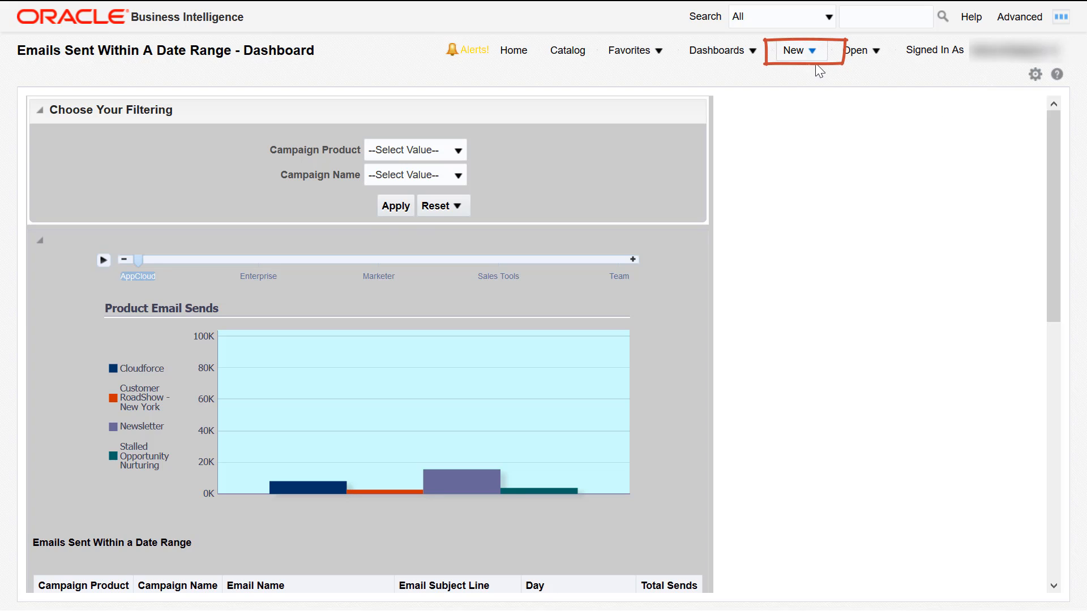
click(795, 50)
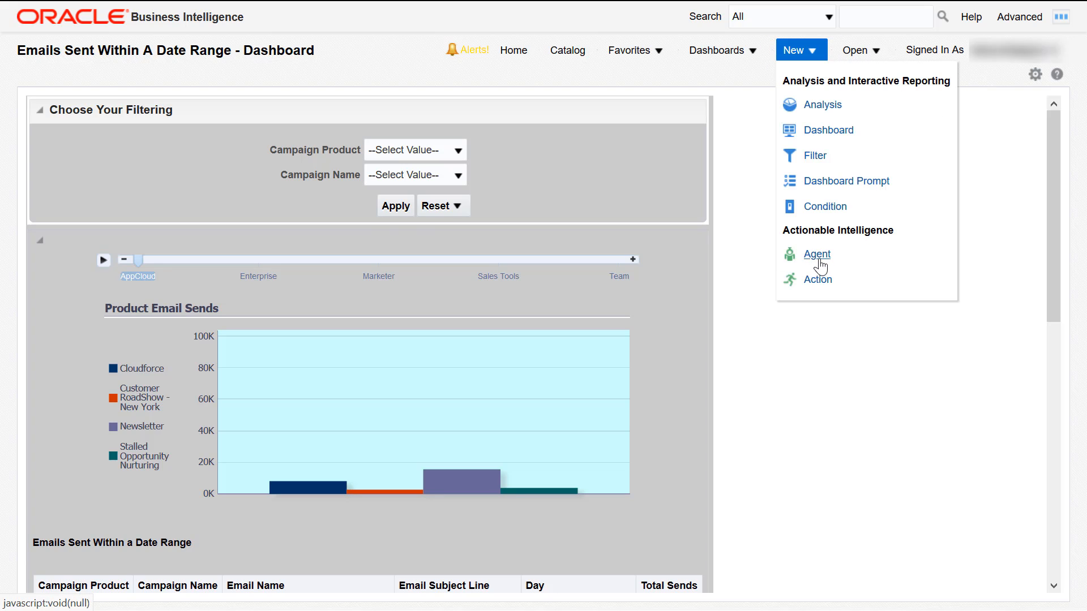
- Create a new agent delivering the dashboard's page 1 as its content
click(821, 267)
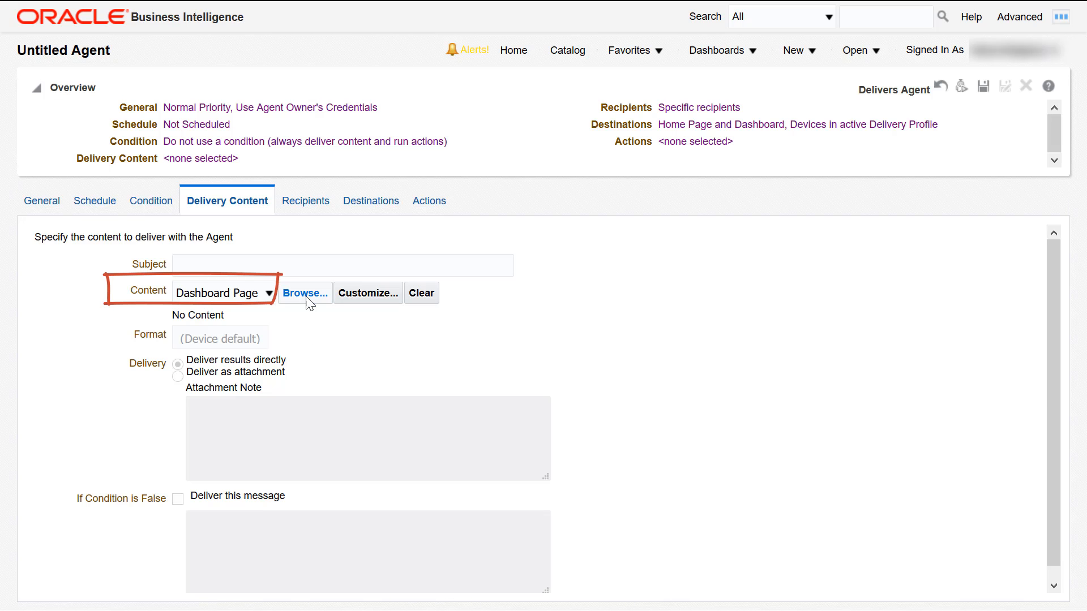
click(304, 292)
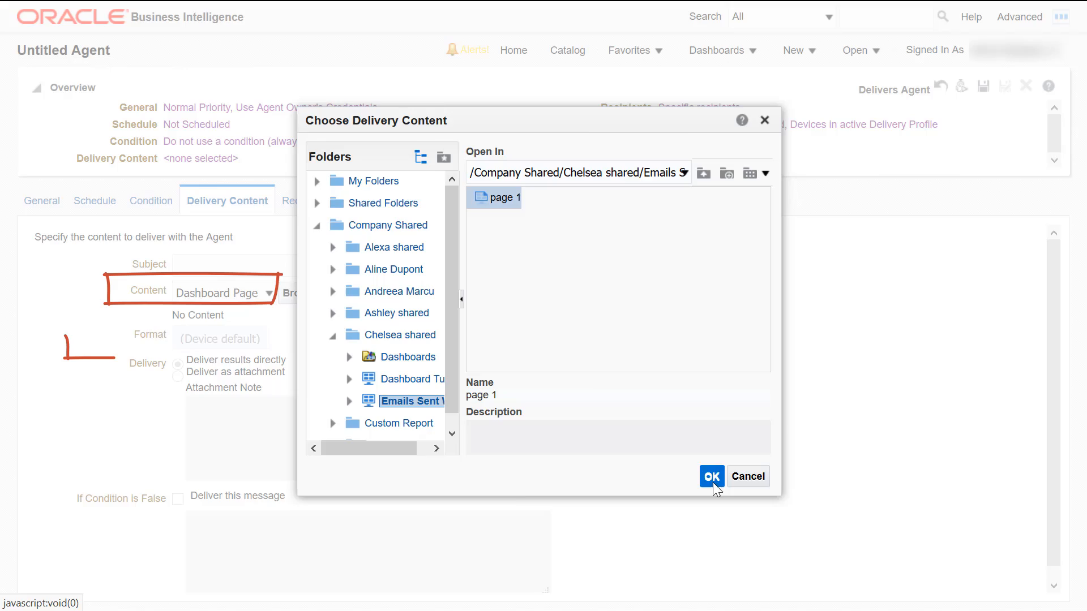
click(710, 476)
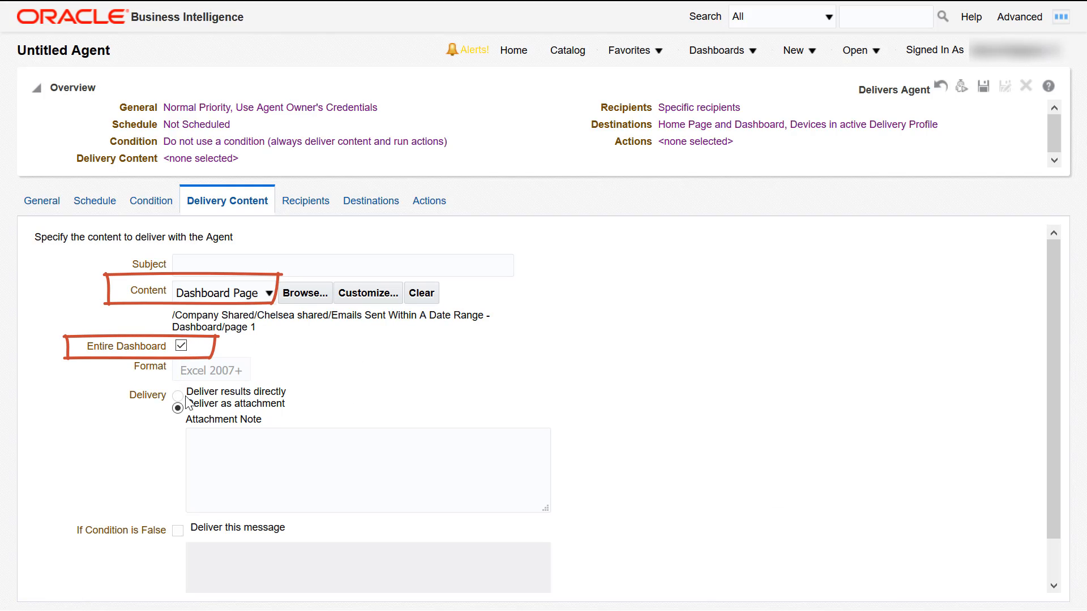